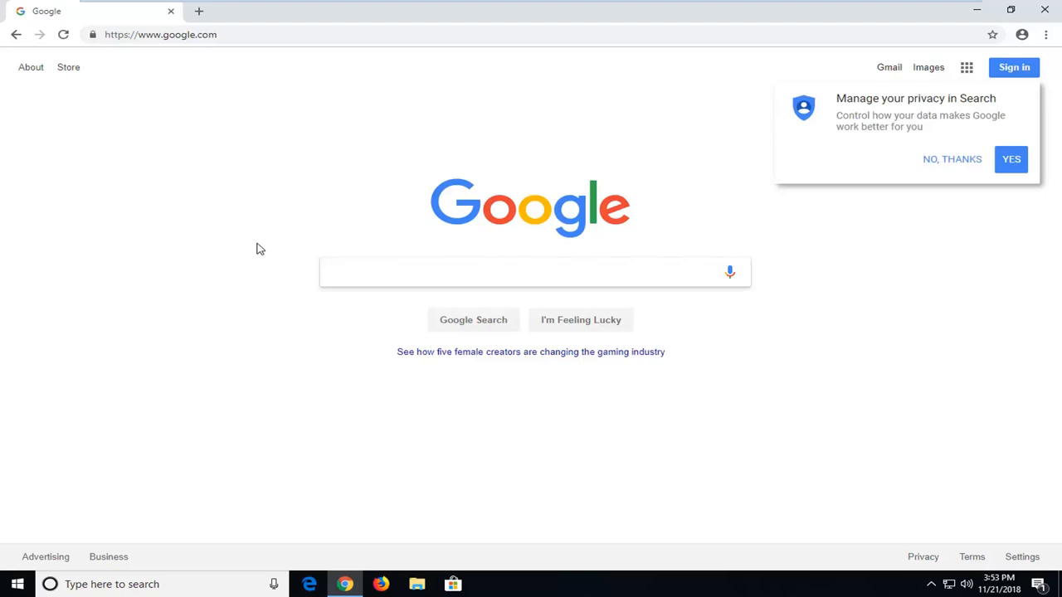
# From the Google homepage, open Chrome's Settings page via the Customize and control menu.
pyautogui.click(531, 273)
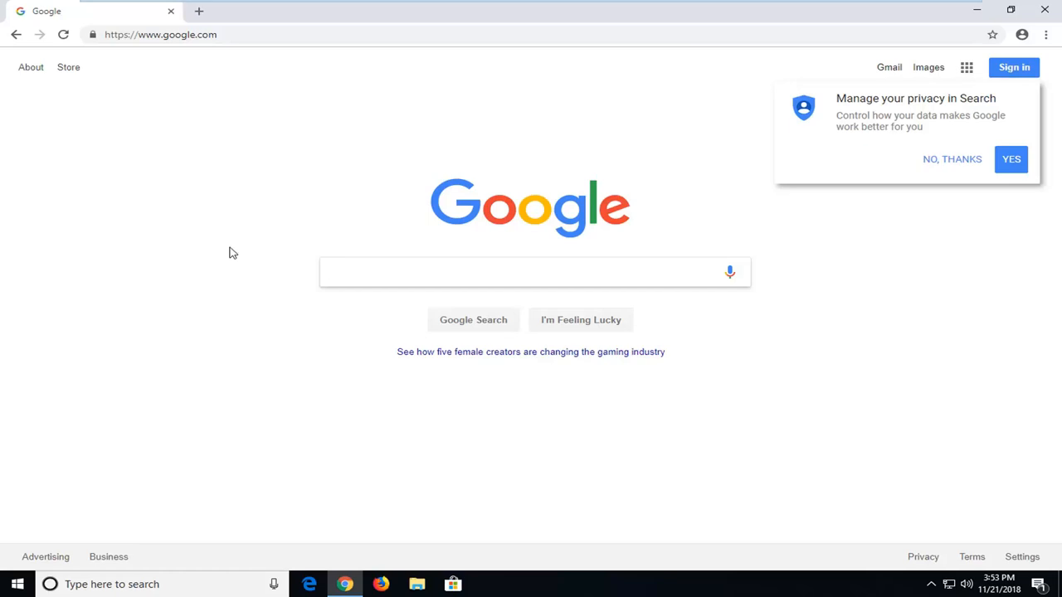
pyautogui.moveTo(274, 242)
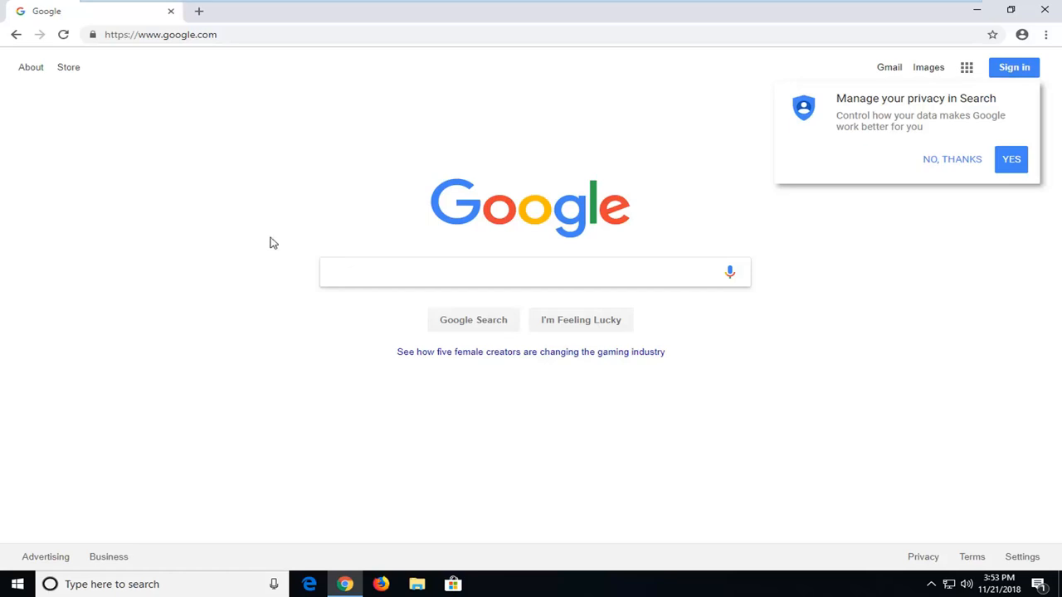
pyautogui.click(531, 273)
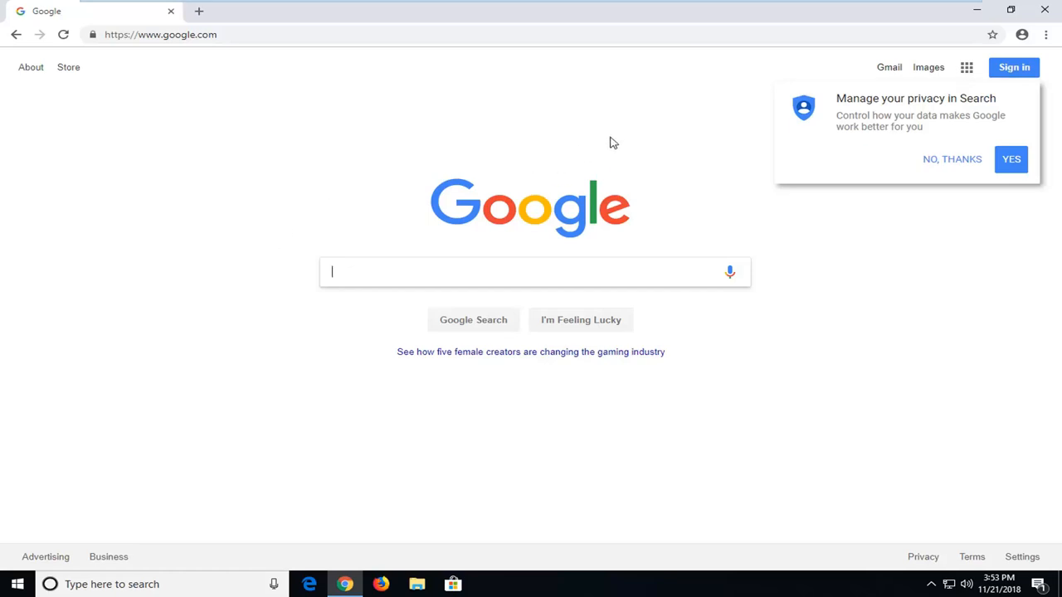
pyautogui.moveTo(1046, 41)
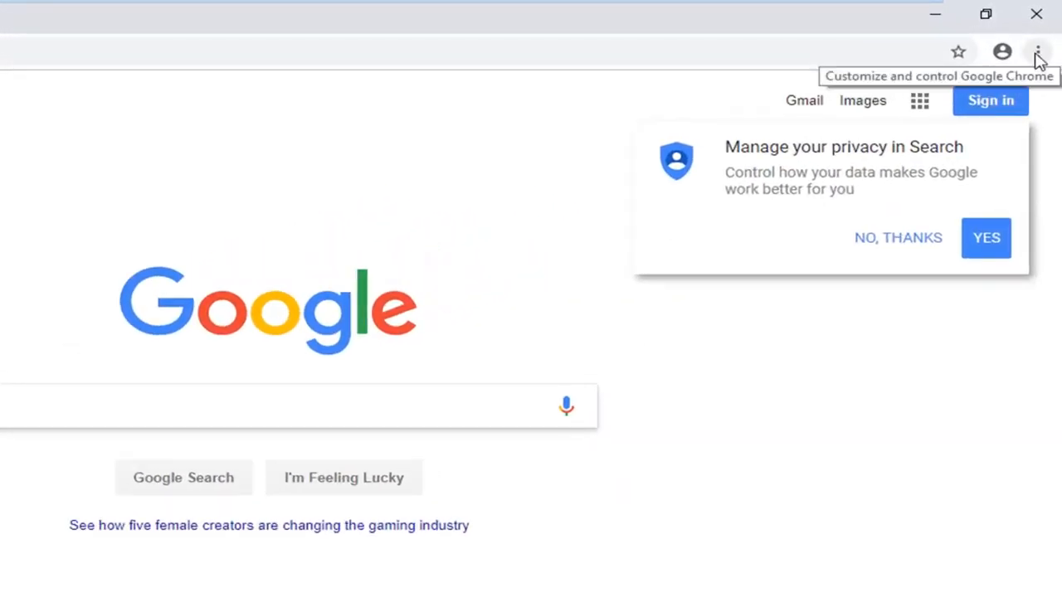
pyautogui.click(1037, 52)
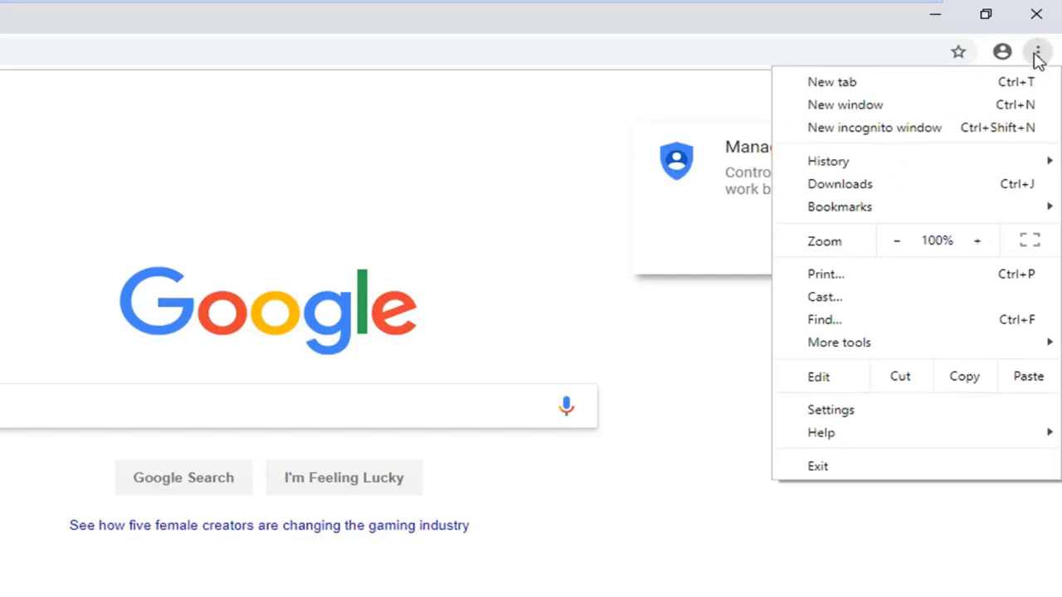
pyautogui.click(829, 408)
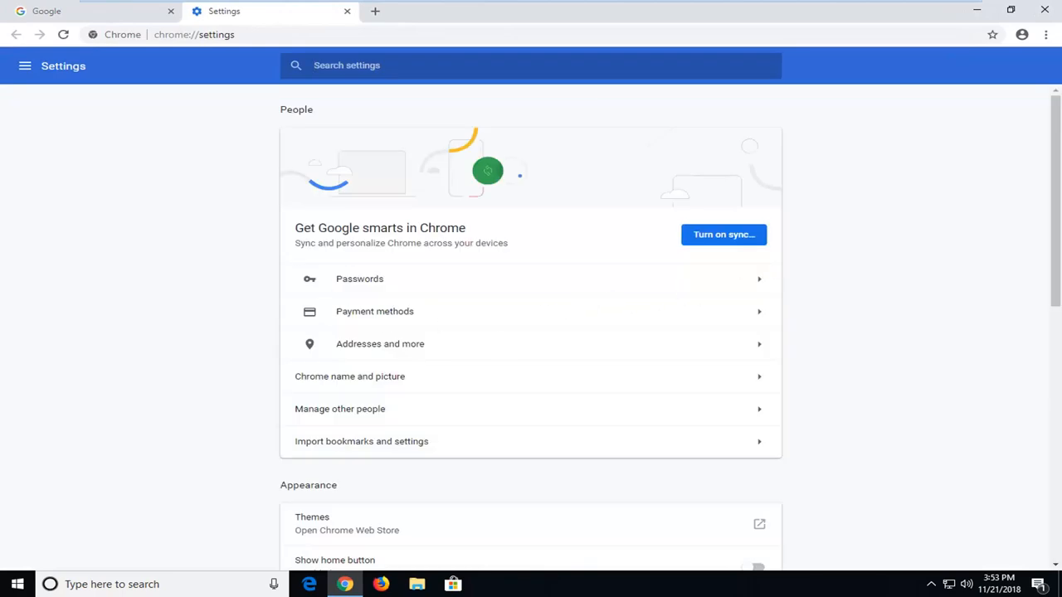
# Expand the Advanced settings and scroll to the Privacy and security section with Content settings.
pyautogui.scroll(-3)
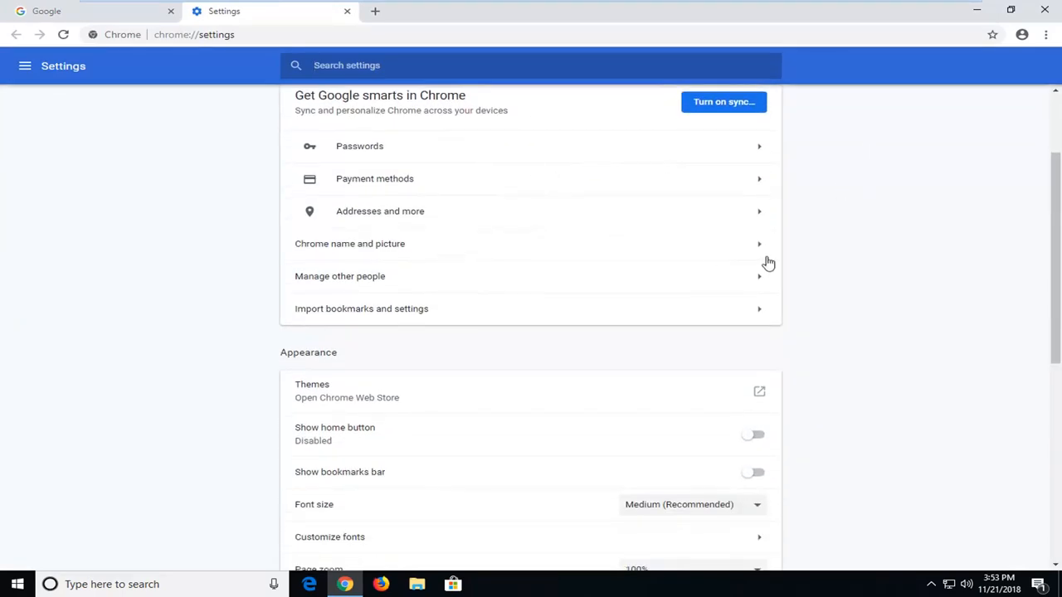
pyautogui.scroll(-3)
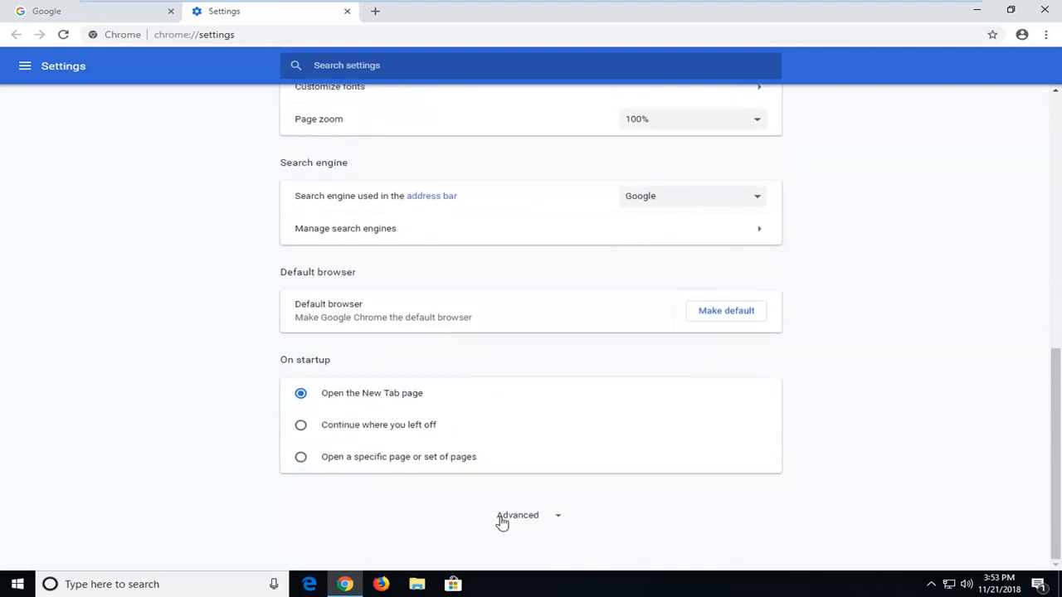
pyautogui.click(517, 514)
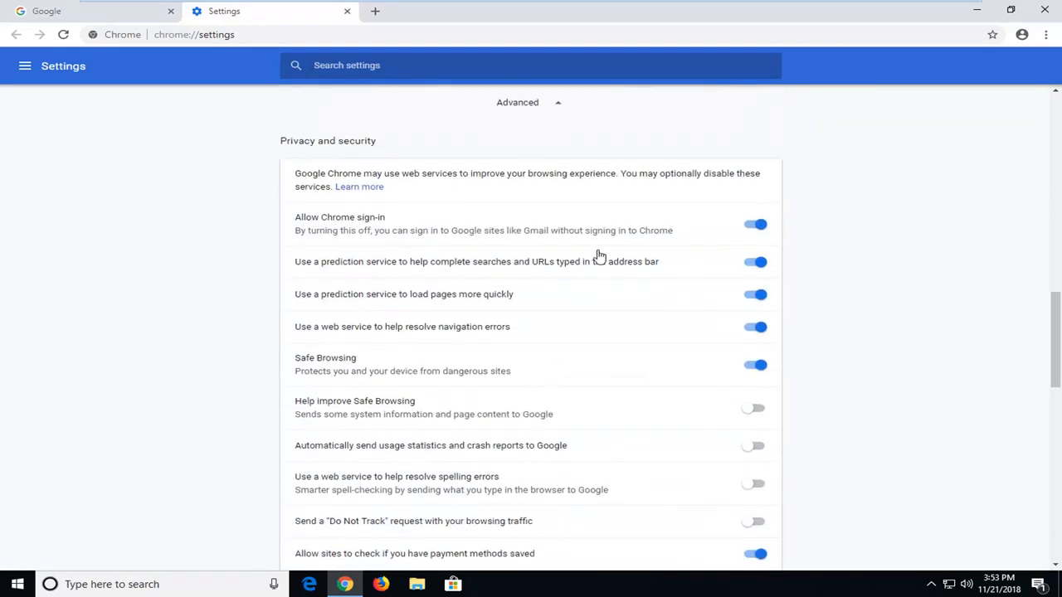
pyautogui.scroll(-3)
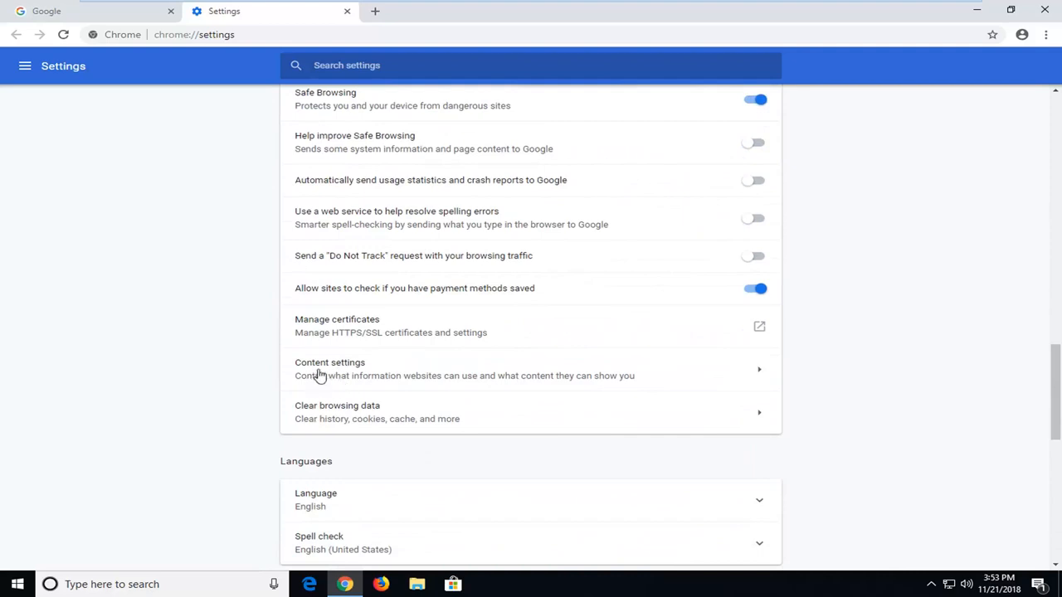
pyautogui.moveTo(345, 385)
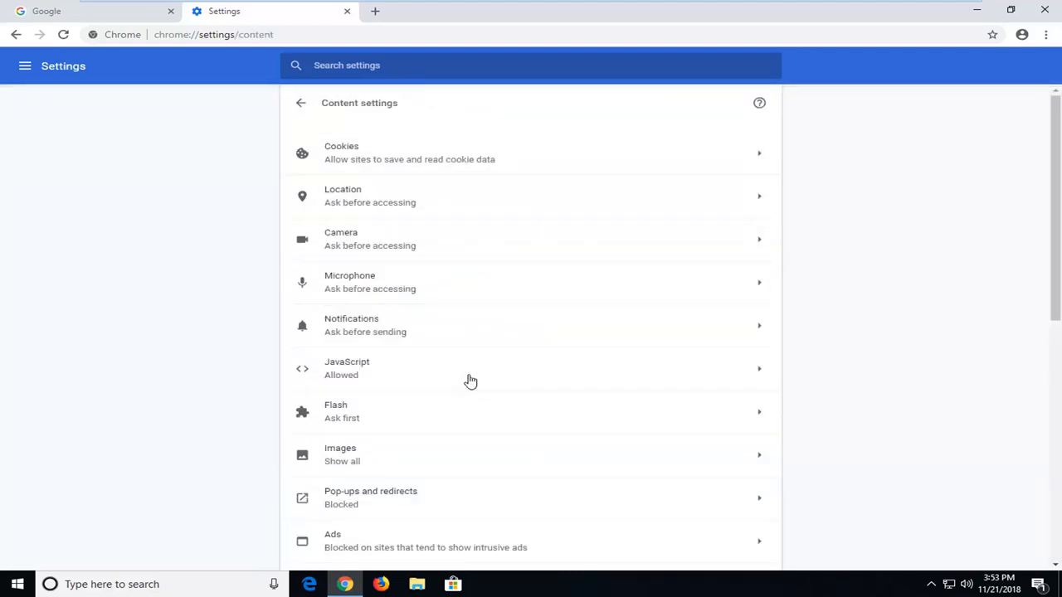
pyautogui.moveTo(323, 252)
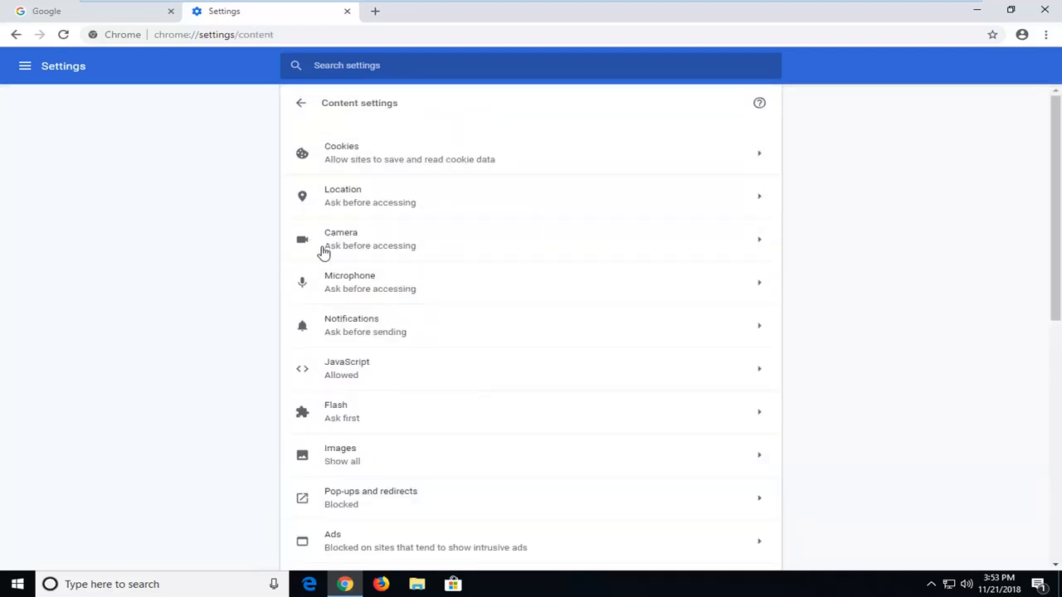
pyautogui.moveTo(337, 445)
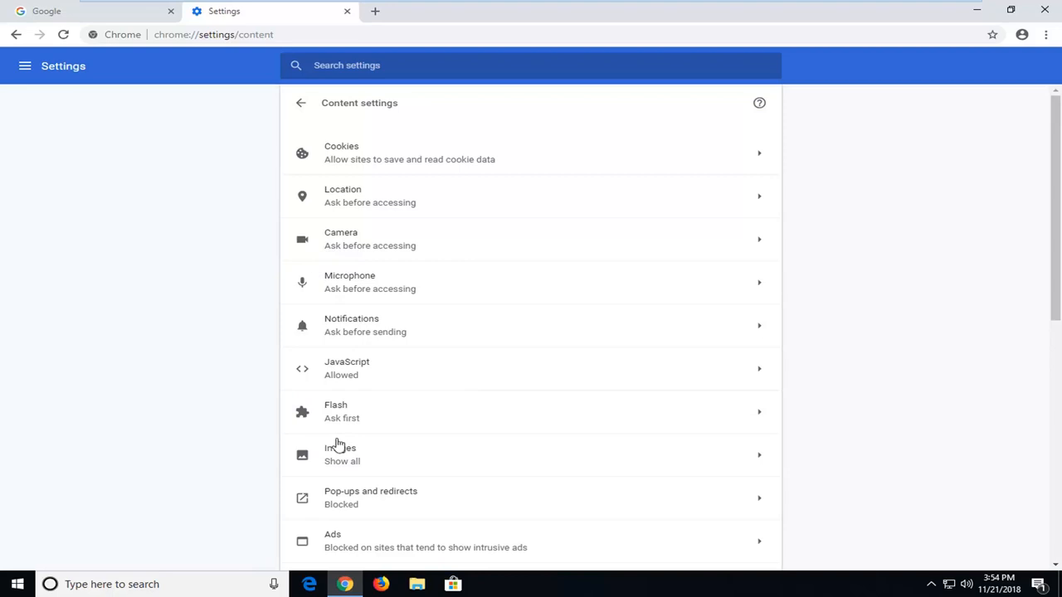
# Open the Images content setting, currently set to Show all (recommended).
pyautogui.click(341, 455)
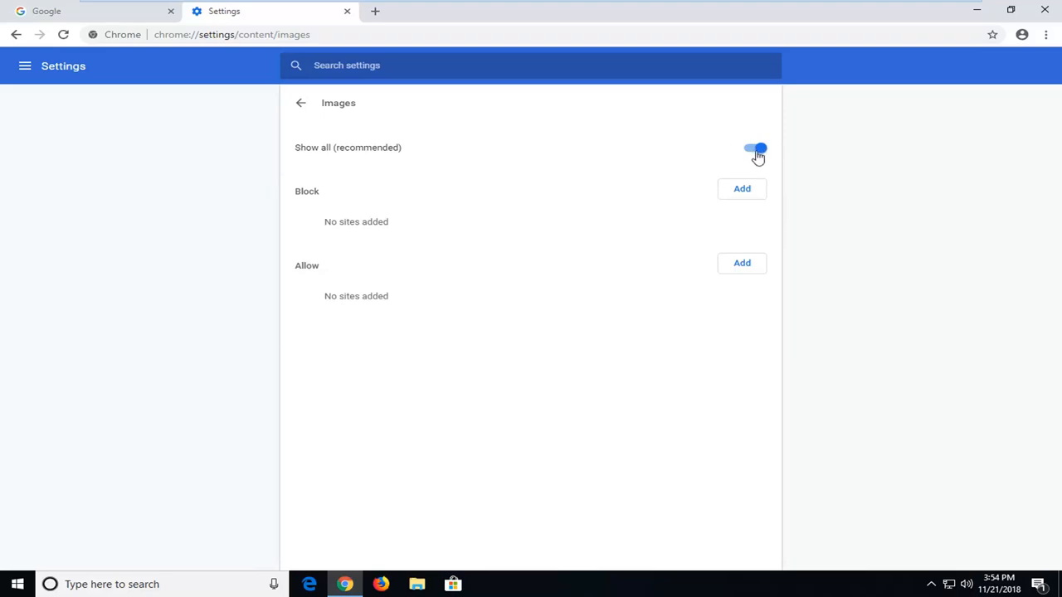
# Switch Images to Do not show any images and view the Google homepage without its logo.
pyautogui.click(754, 149)
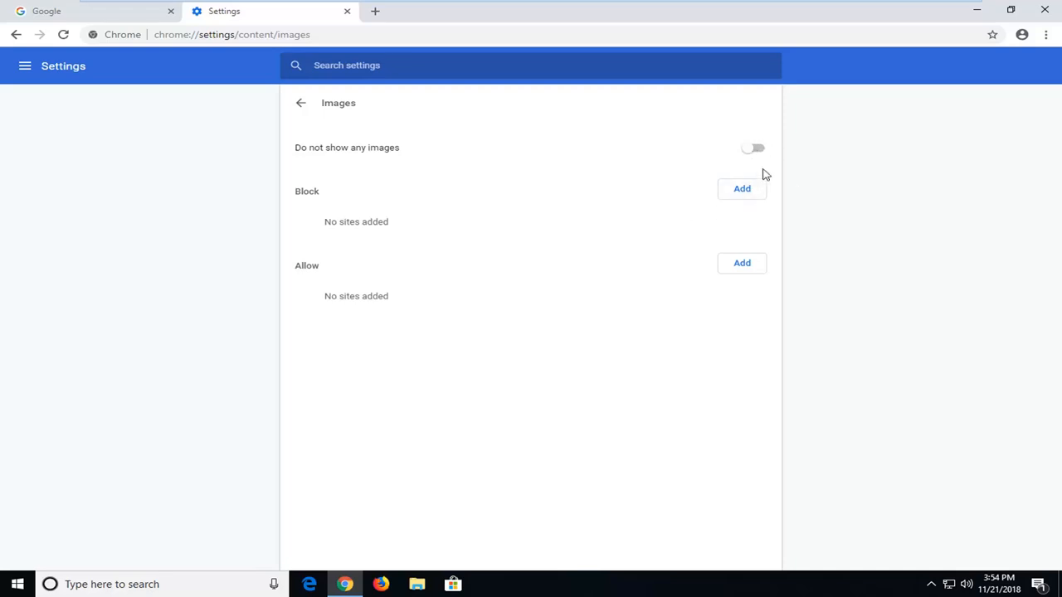
pyautogui.click(93, 10)
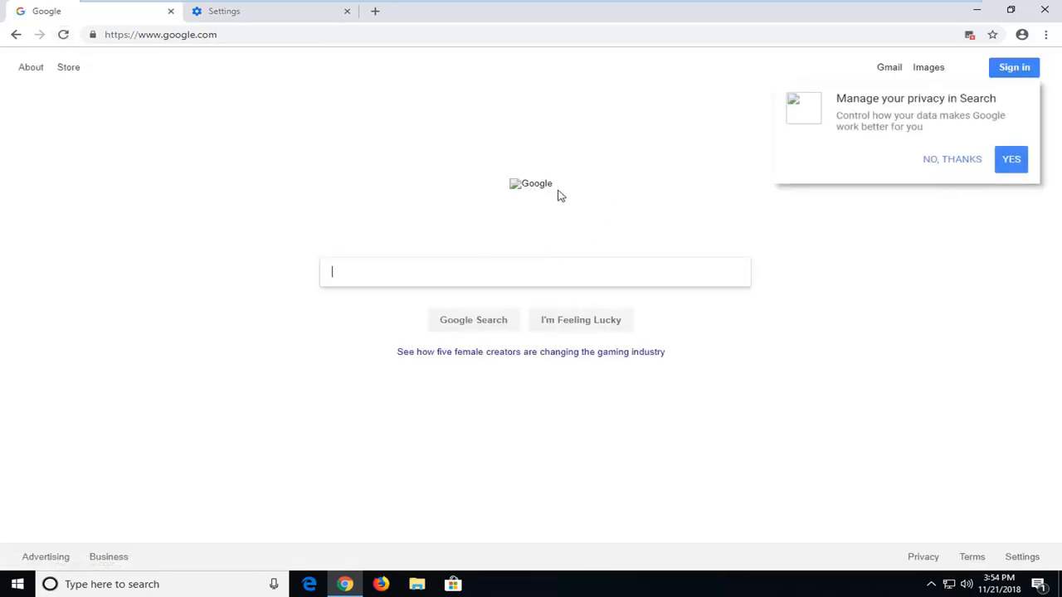
# Turn Show all images back on and reload the Google homepage so its logo reappears.
pyautogui.click(224, 10)
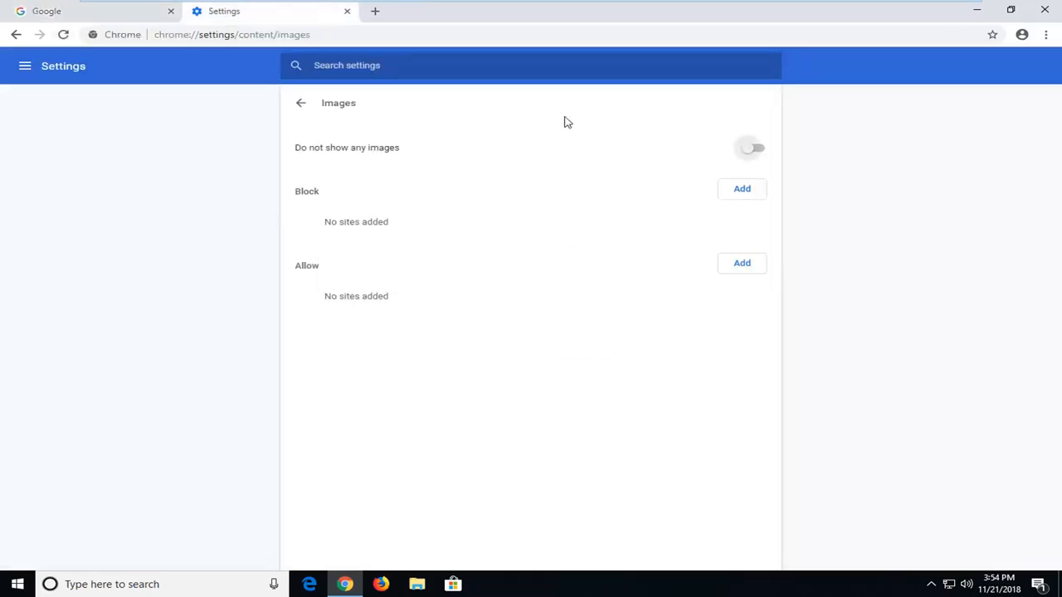
pyautogui.click(750, 148)
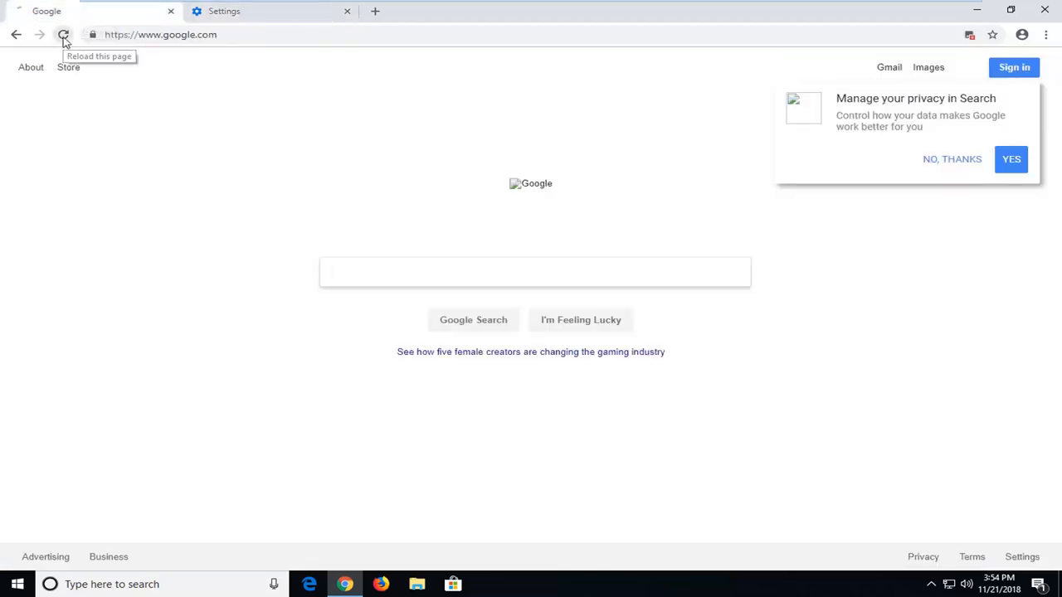
pyautogui.click(63, 33)
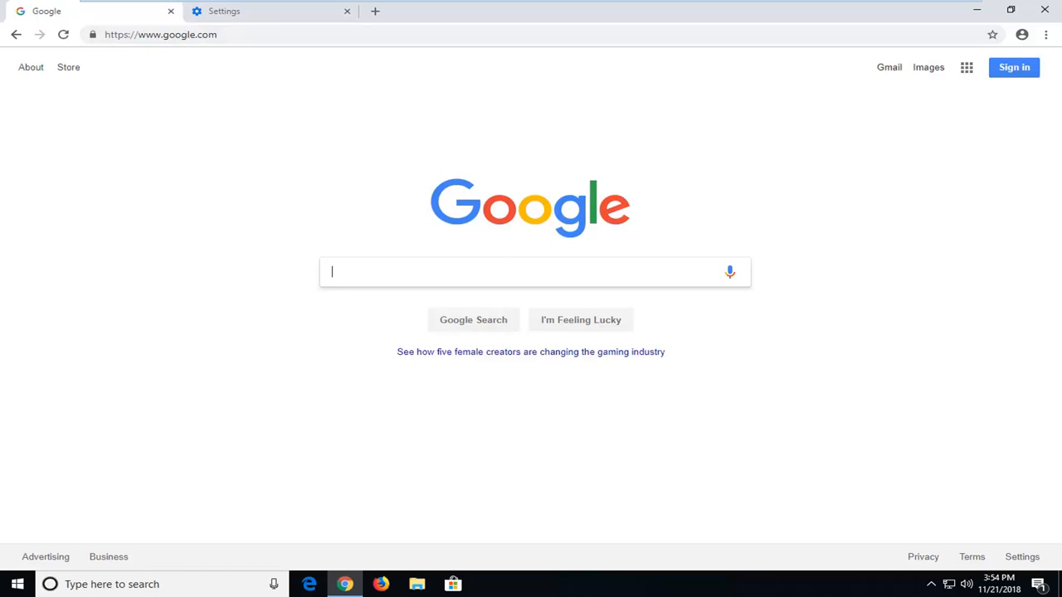